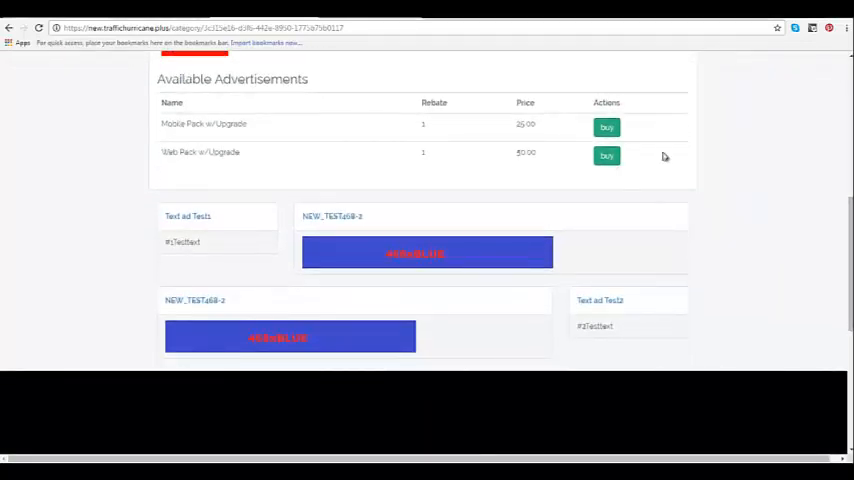
# Step: Select the Web Pack w/Upgrade entry from the Available Advertisements list
pyautogui.click(606, 128)
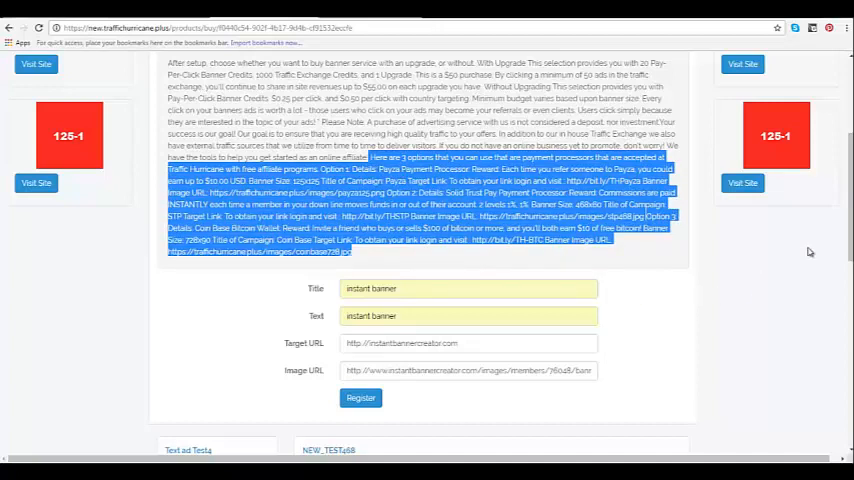
# Step: Scroll down the banner form to reach the Target URL and Image URL fields
pyautogui.scroll(-3)
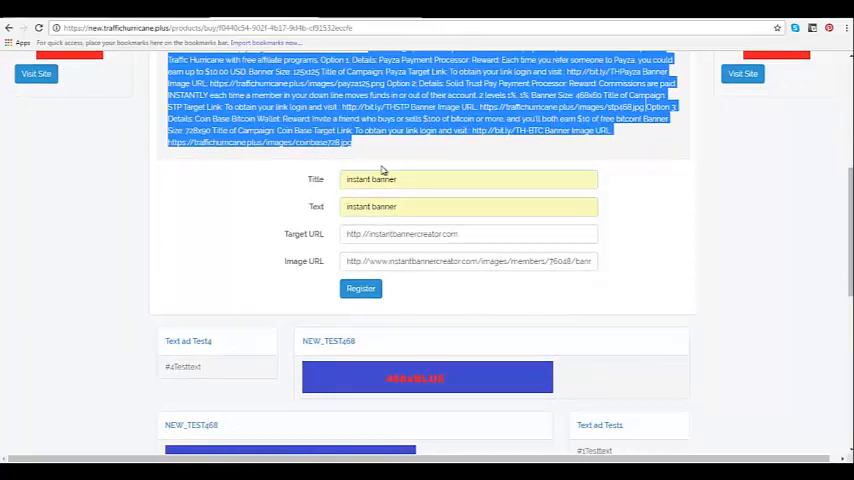